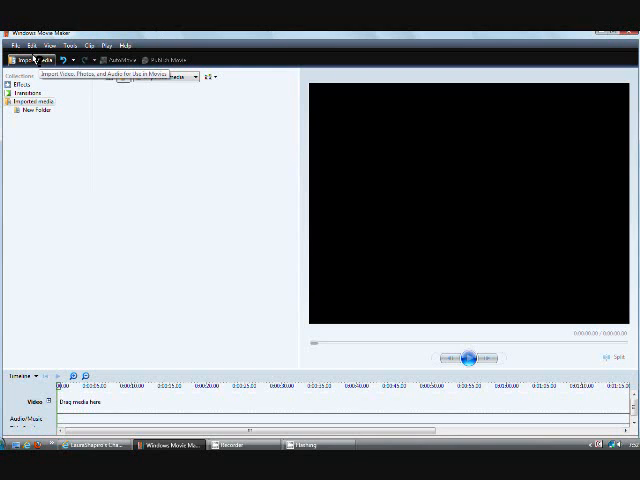
Import the playlist2 video clip from the Desktop into the media collection.
left_click(28, 58)
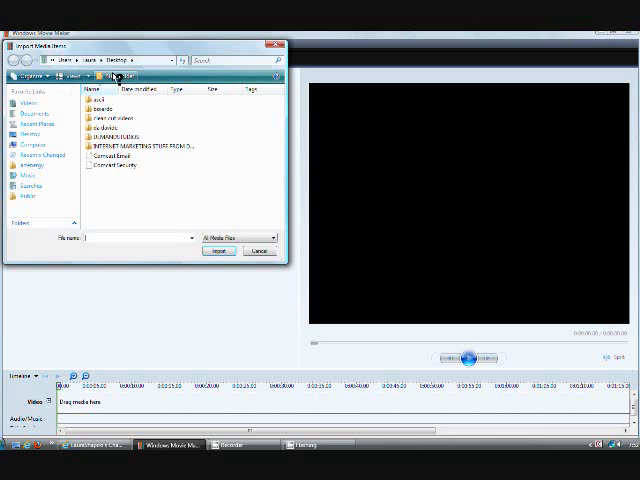
scroll("down", 3)
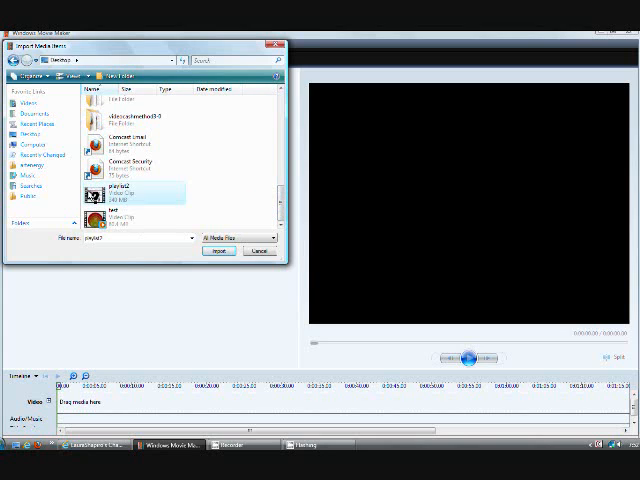
left_click(217, 251)
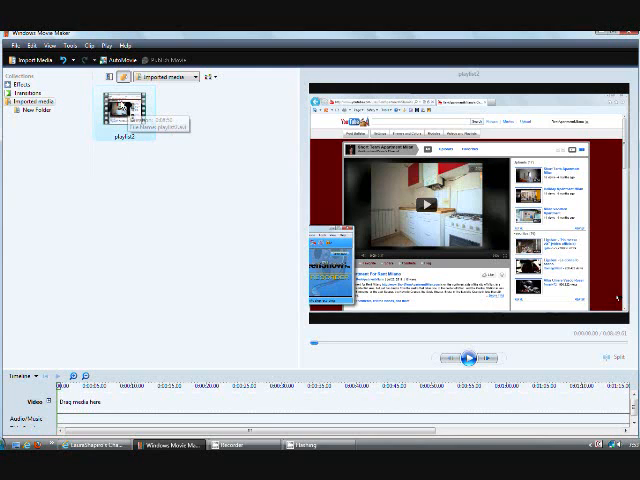
mouse_move(85, 402)
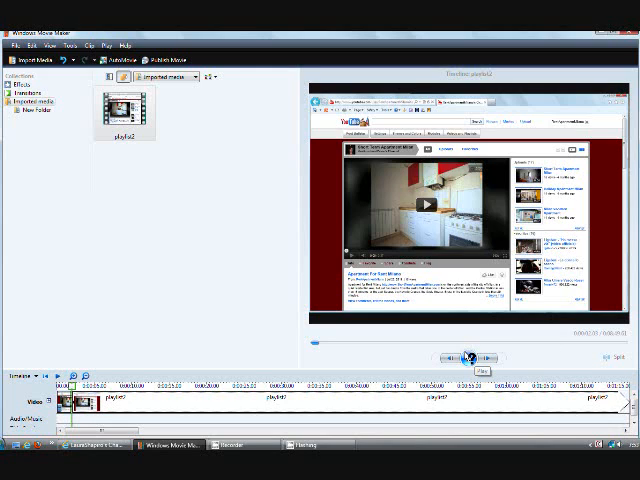
Play the timeline preview and remove the opening piece of playlist2.
left_click(467, 356)
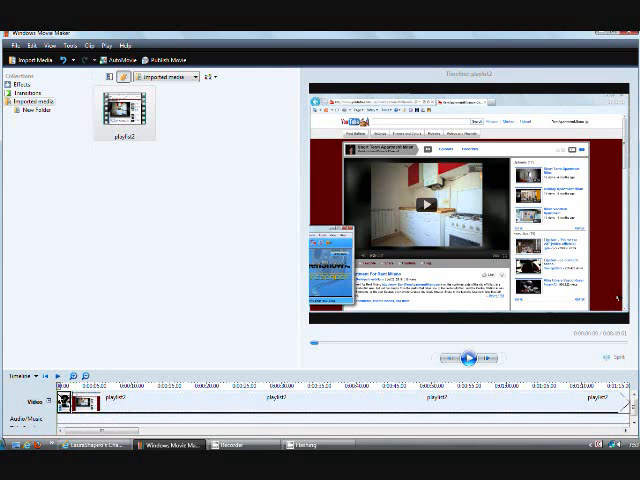
right_click(80, 405)
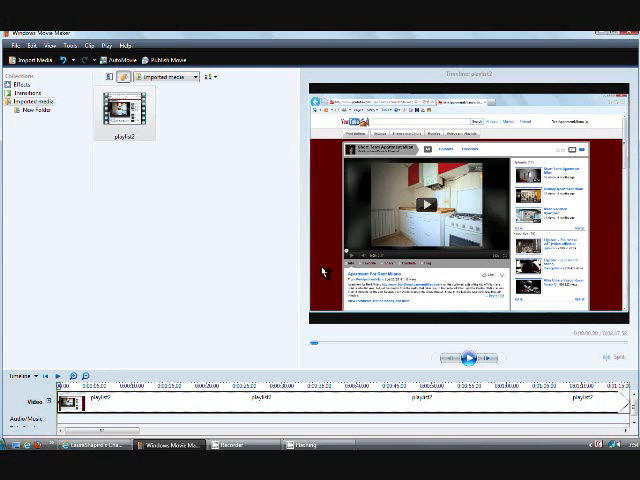
mouse_move(182, 290)
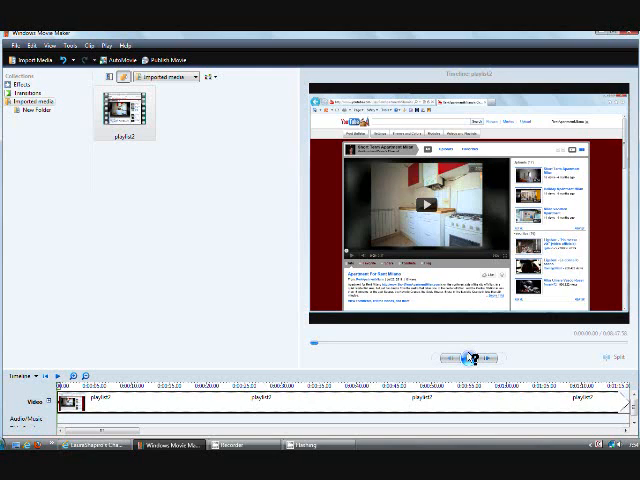
mouse_move(464, 357)
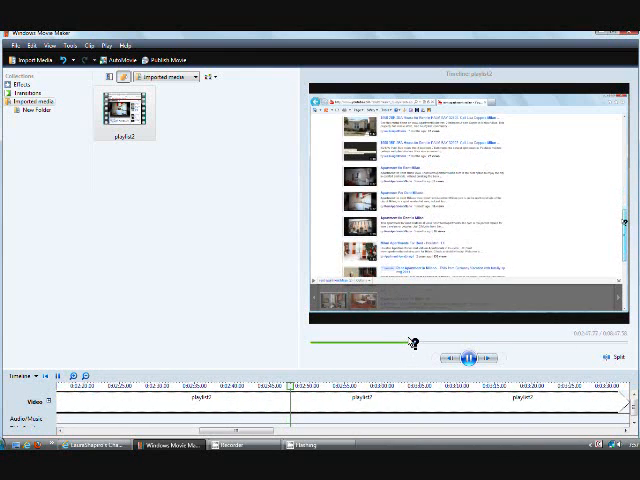
Advance the preview to mark the unwanted middle section of playlist2.
left_click(469, 356)
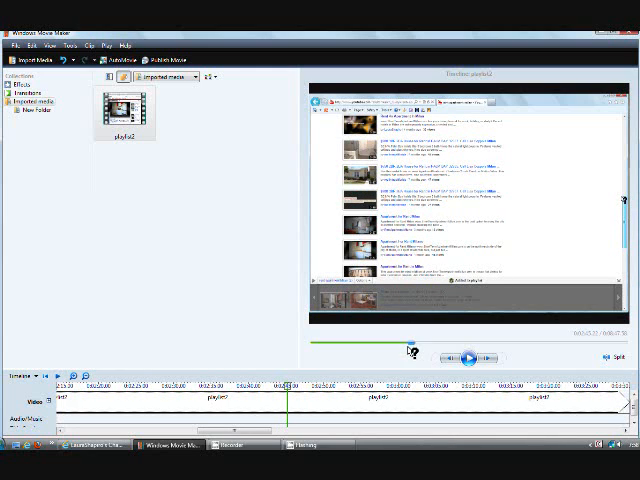
mouse_move(347, 382)
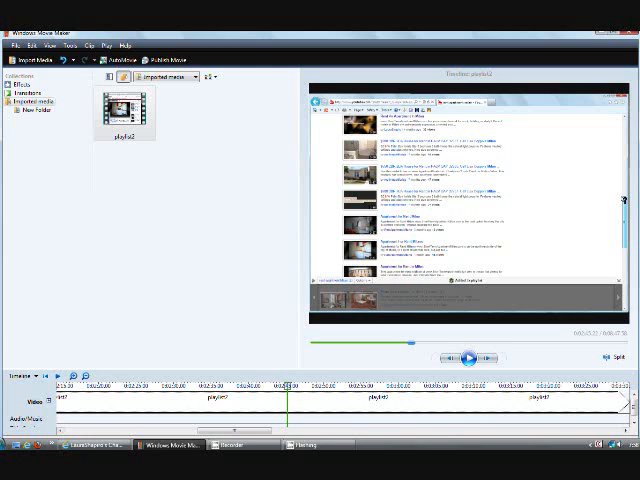
mouse_move(608, 355)
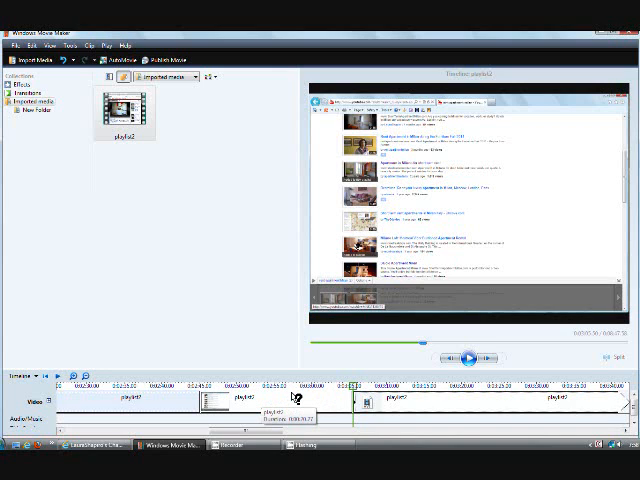
Remove the middle piece of playlist2 and play the edited timeline to check.
right_click(235, 405)
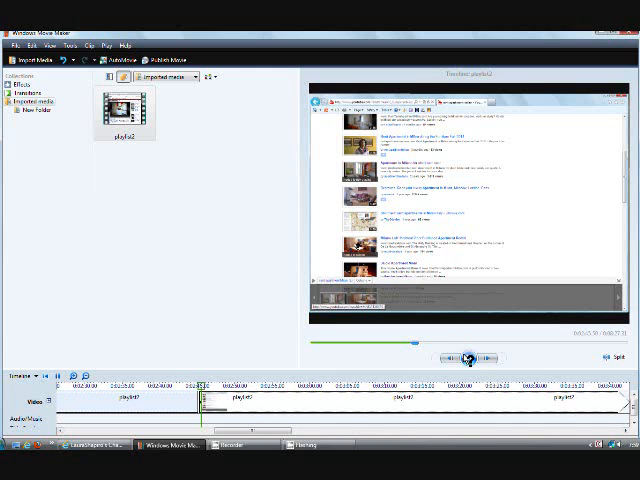
left_click(464, 356)
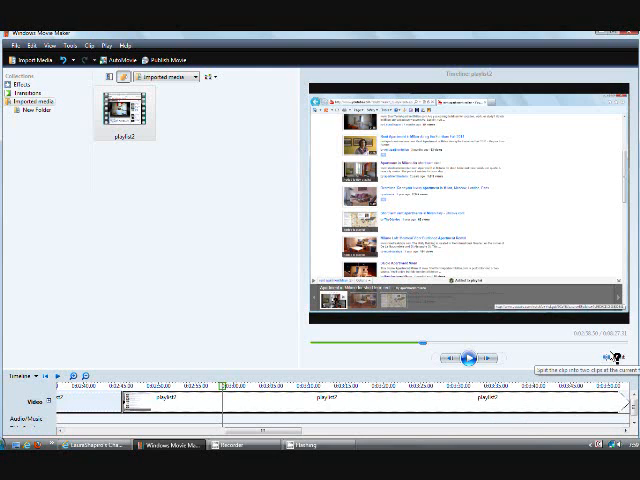
mouse_move(532, 368)
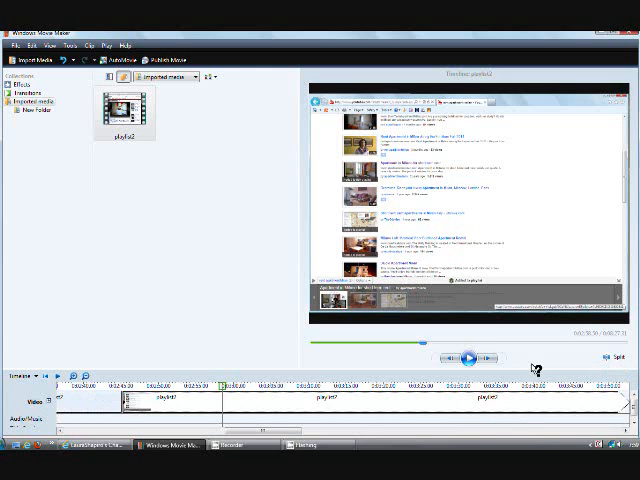